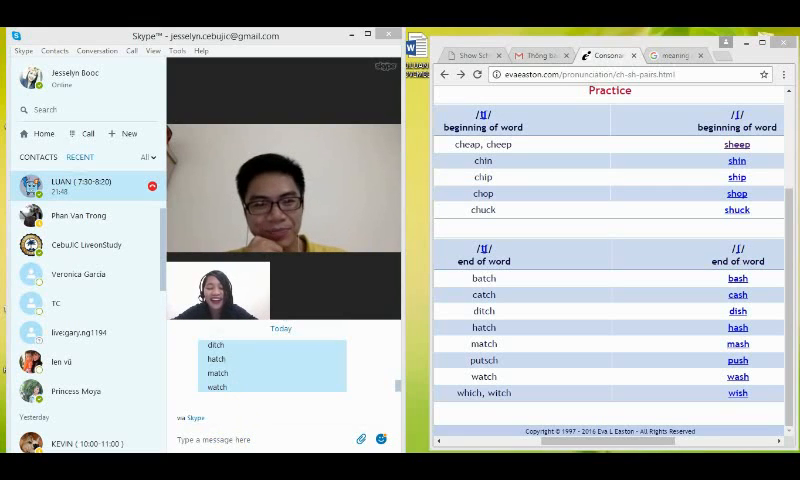
Send 'group' and 'leave' as separate chat messages, then start typing 'He did'
left_click(225, 439)
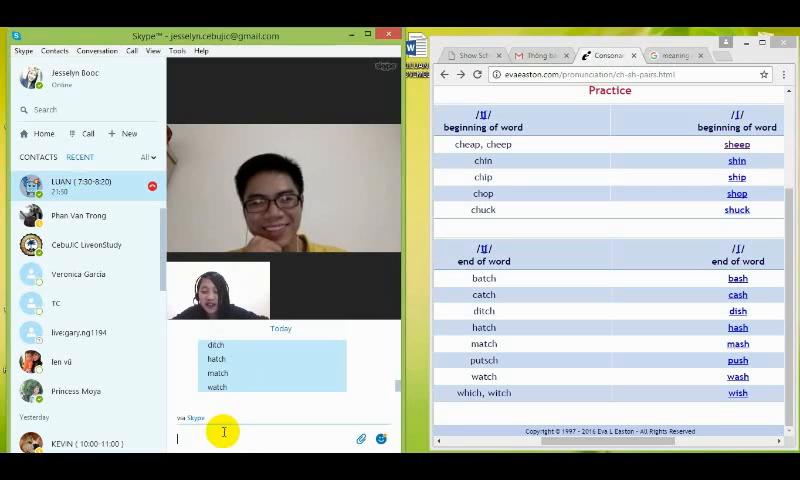
type("group")
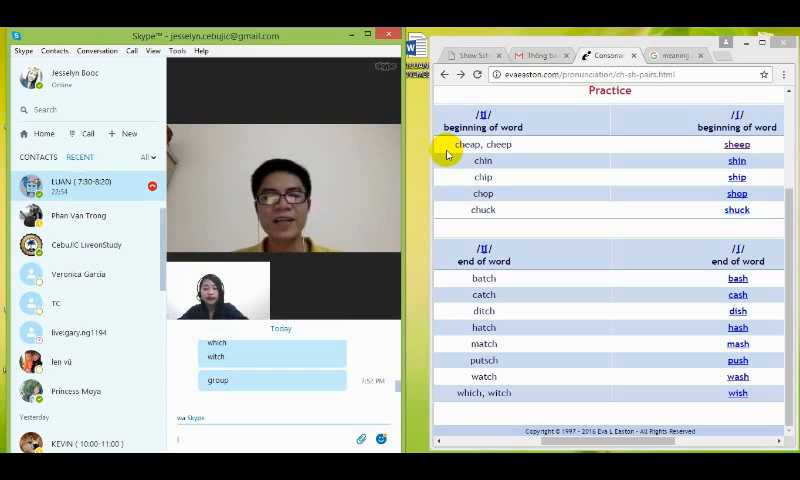
type("leave")
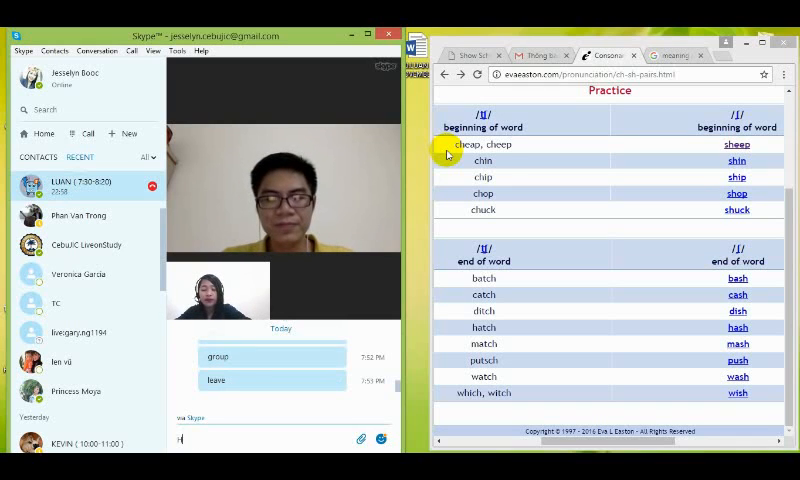
type("He did")
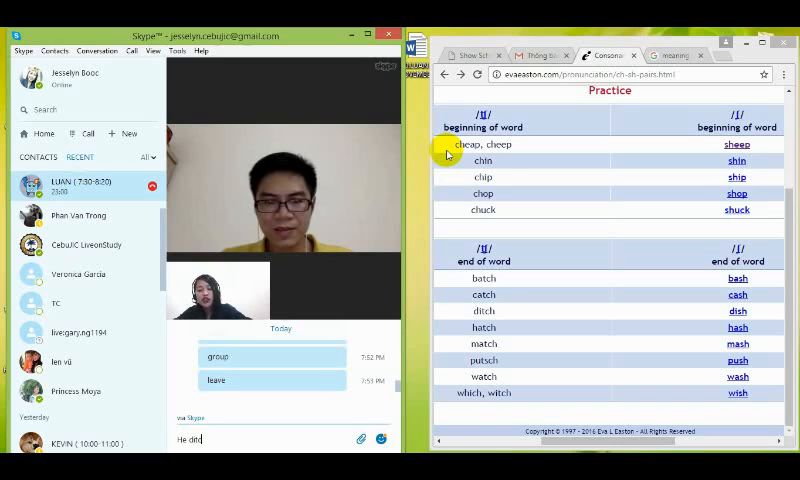